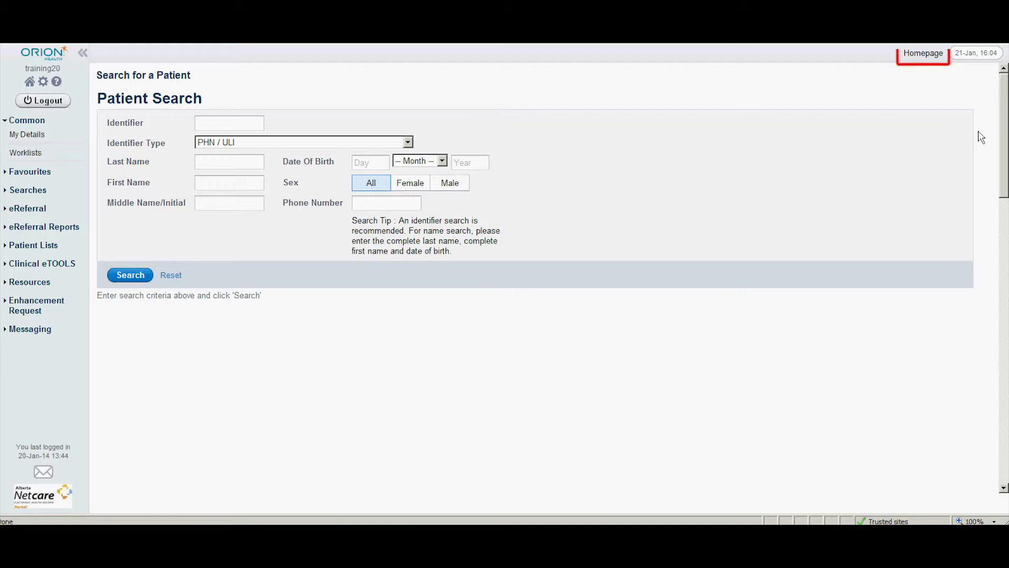
mouse_move(907, 81)
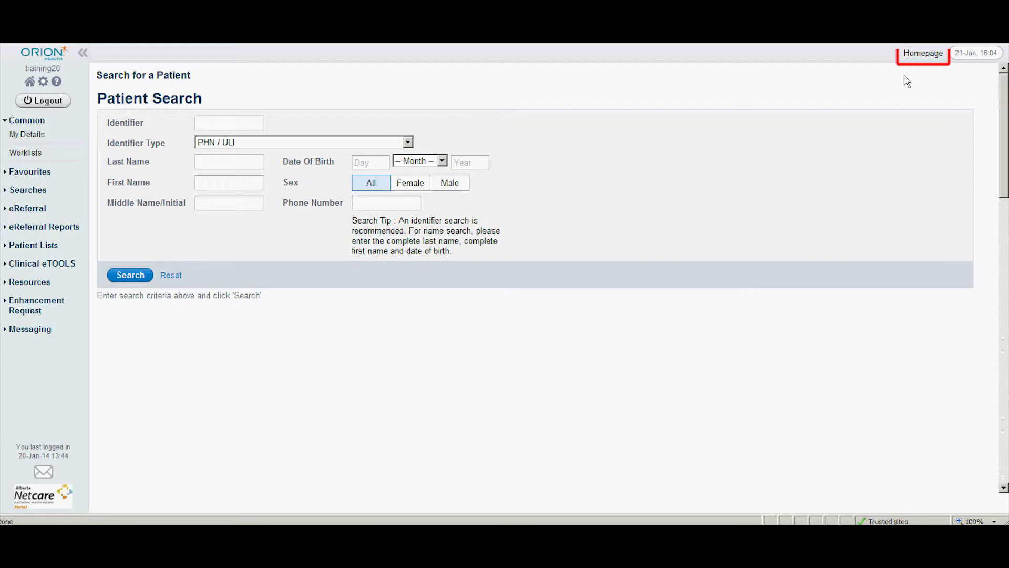
mouse_move(29, 81)
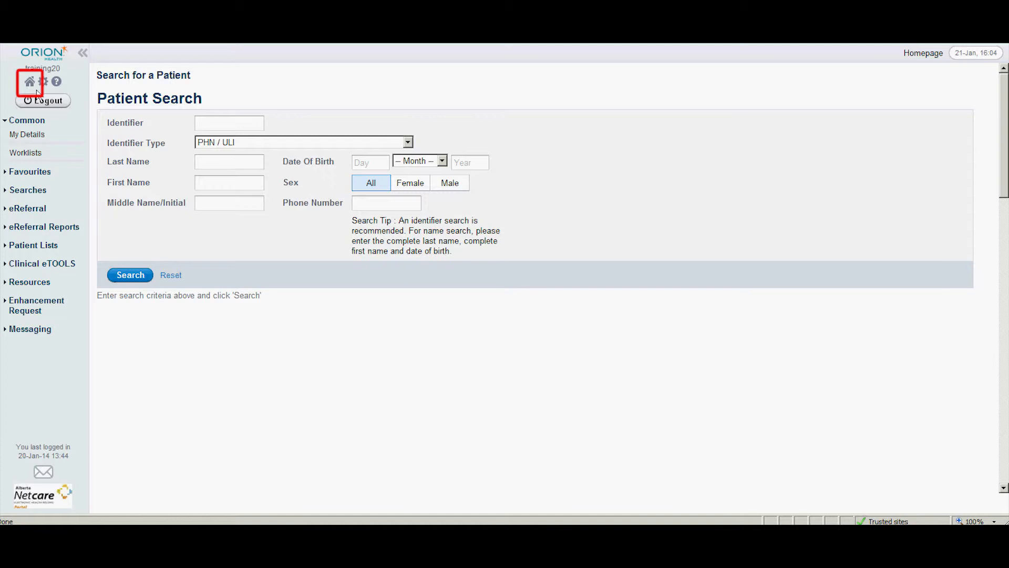
mouse_move(38, 94)
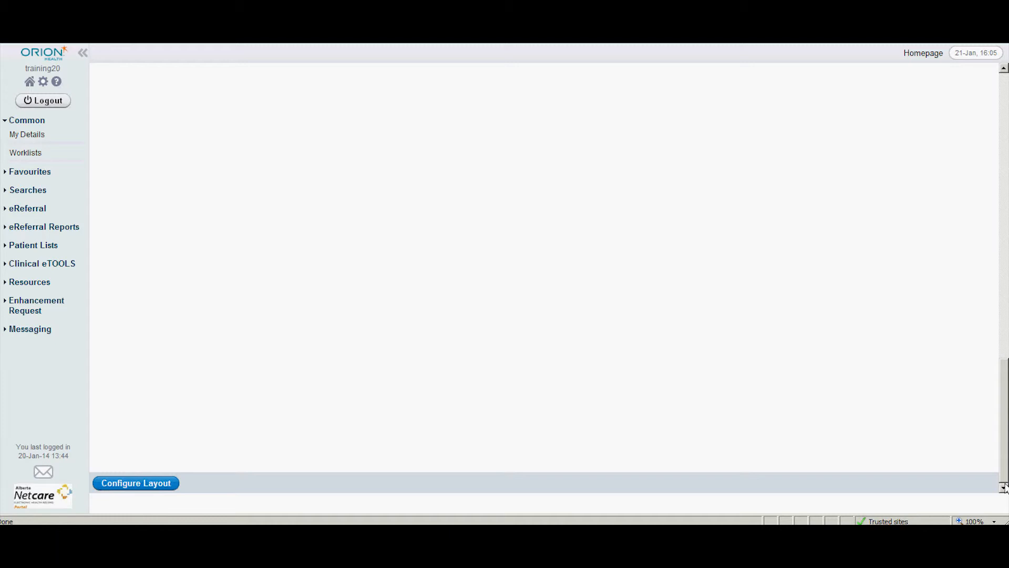
- Open the home page's Configure Layout editor from the bottom of the page
click(135, 482)
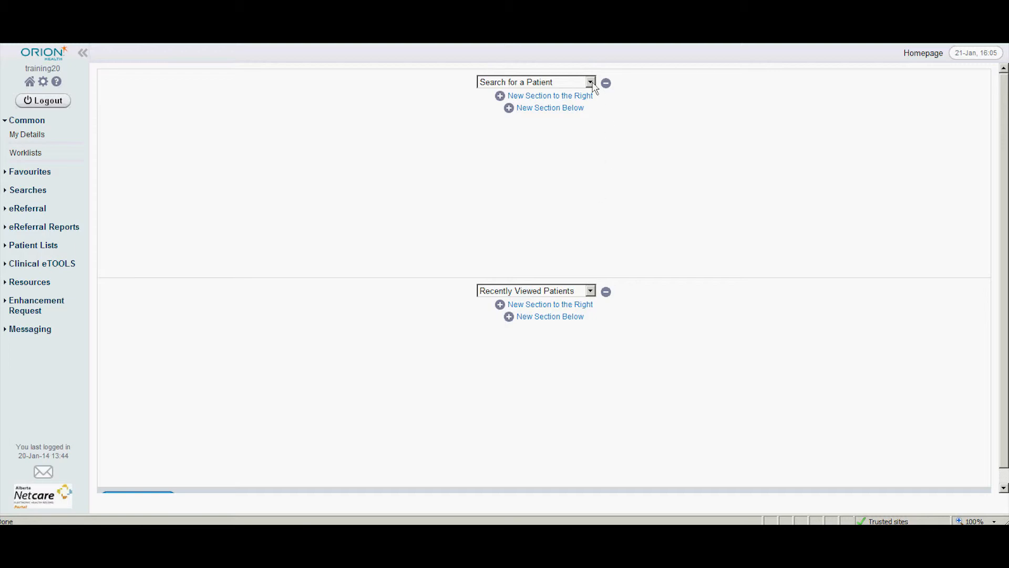
- Replace Search for a Patient with My Referrals in the top section
click(589, 82)
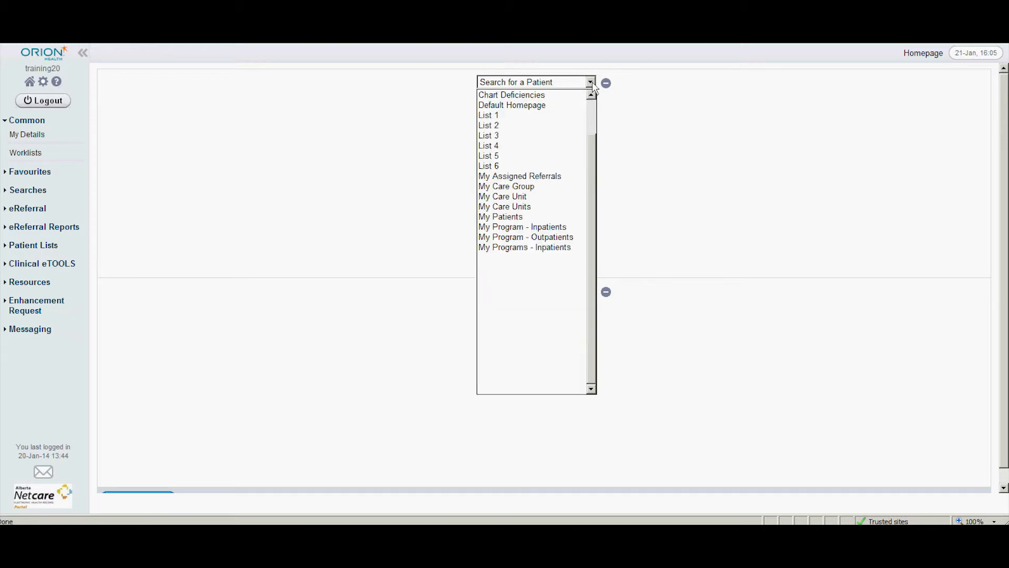
scroll(down, 3)
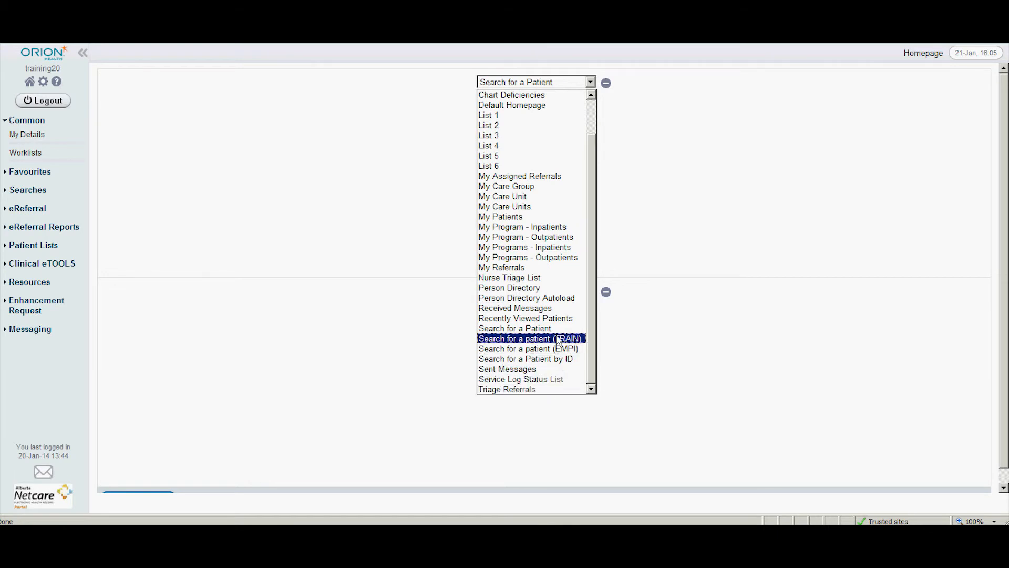
click(502, 267)
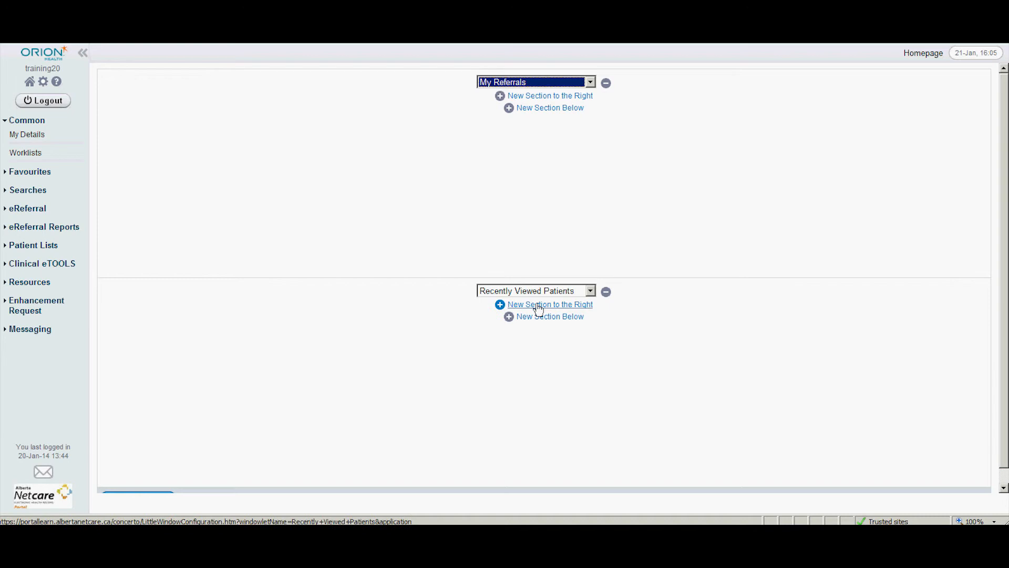
- Add a section beside Recently Viewed Patients and set it to Search for a Patient
click(551, 303)
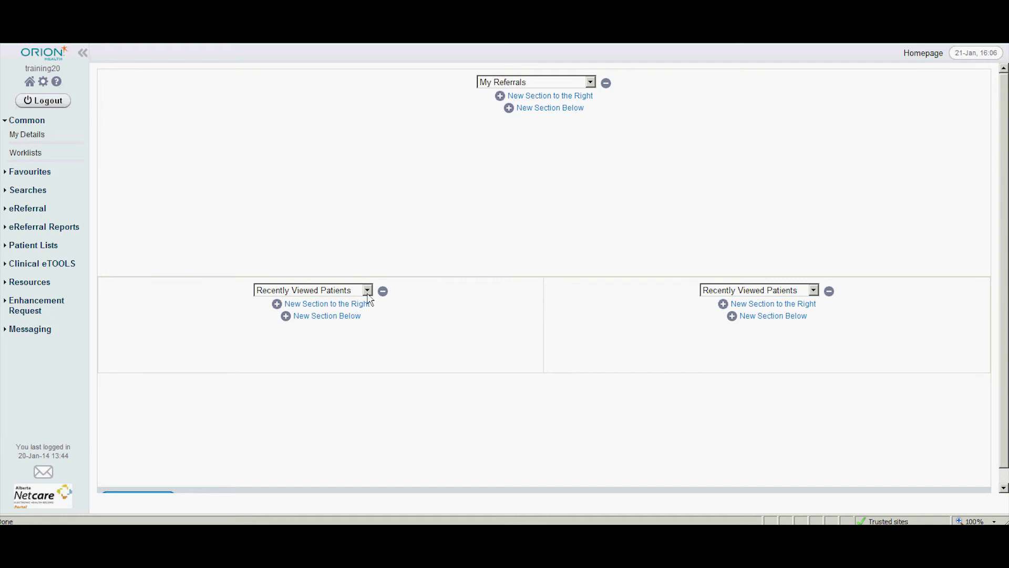
click(367, 290)
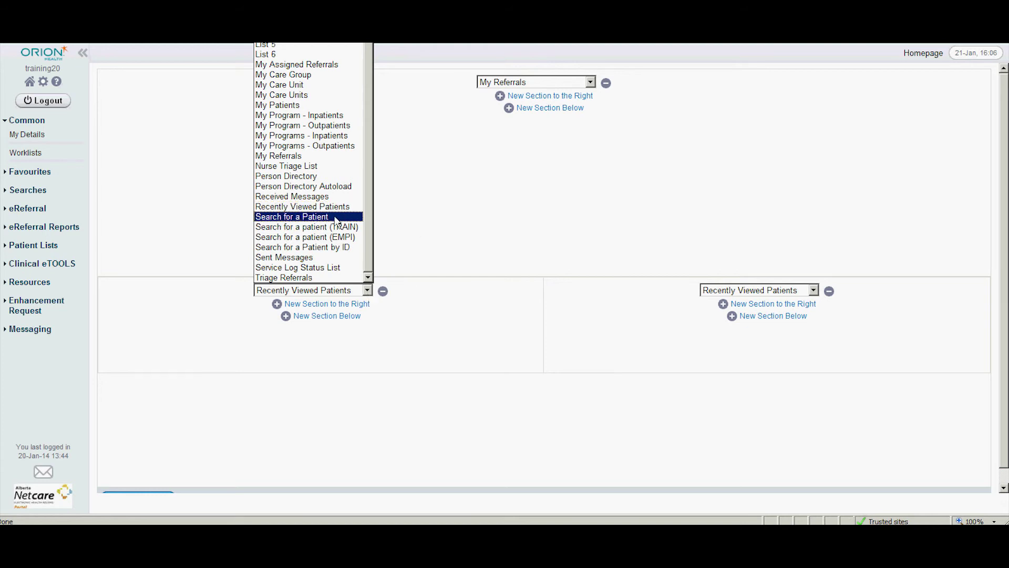
click(292, 217)
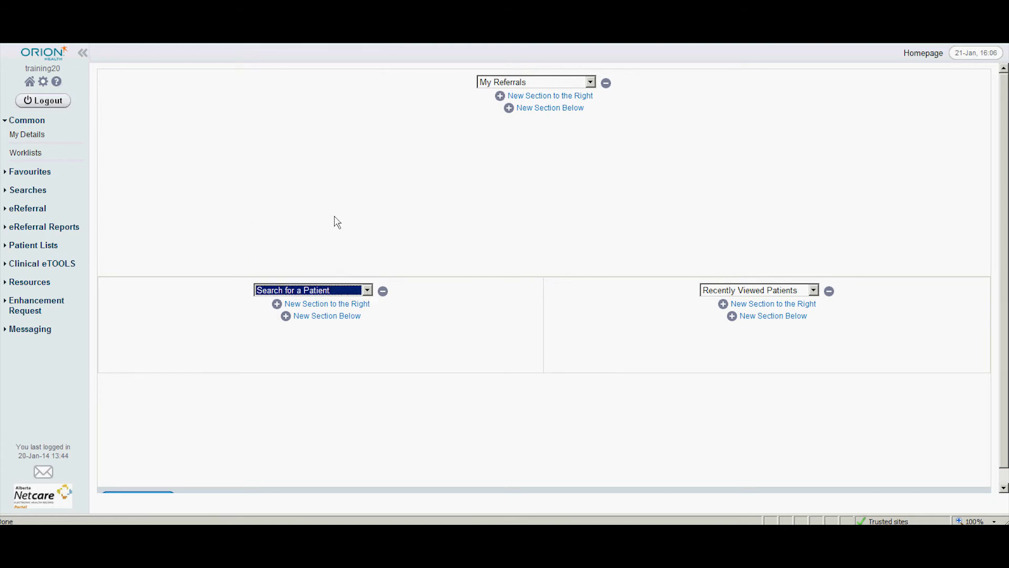
mouse_move(792, 352)
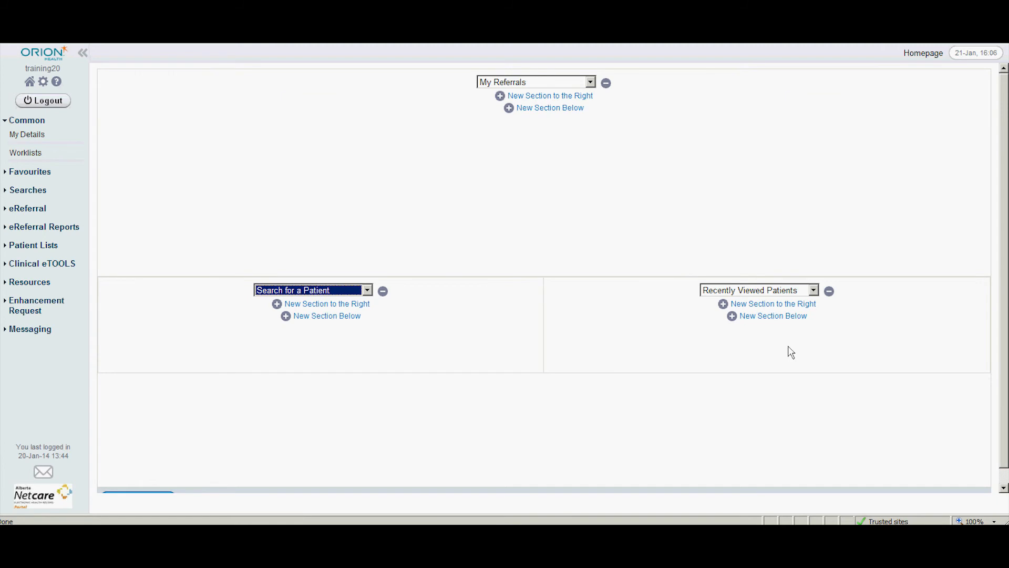
mouse_move(940, 418)
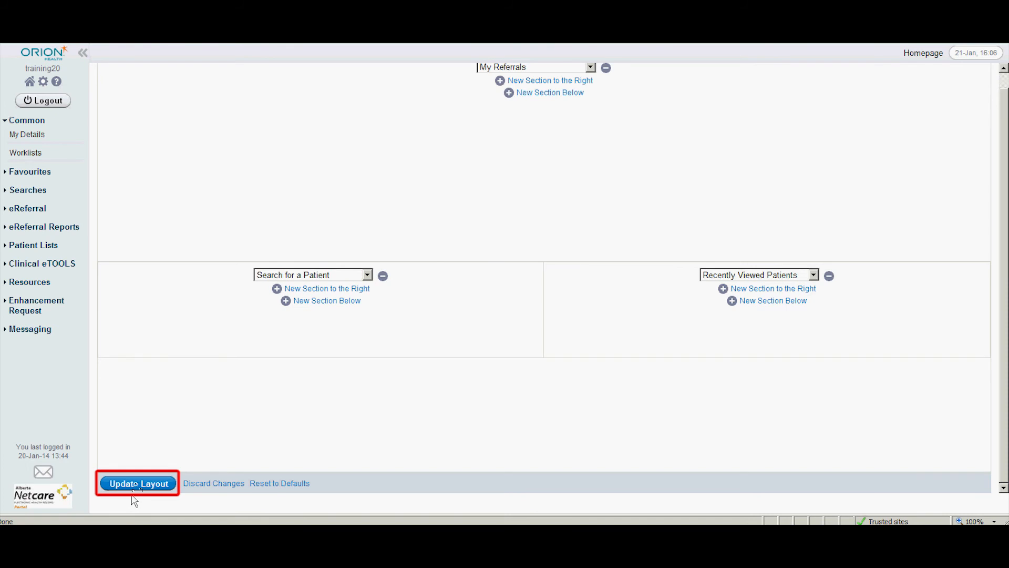
- Save the new home page layout with Update Layout
click(138, 483)
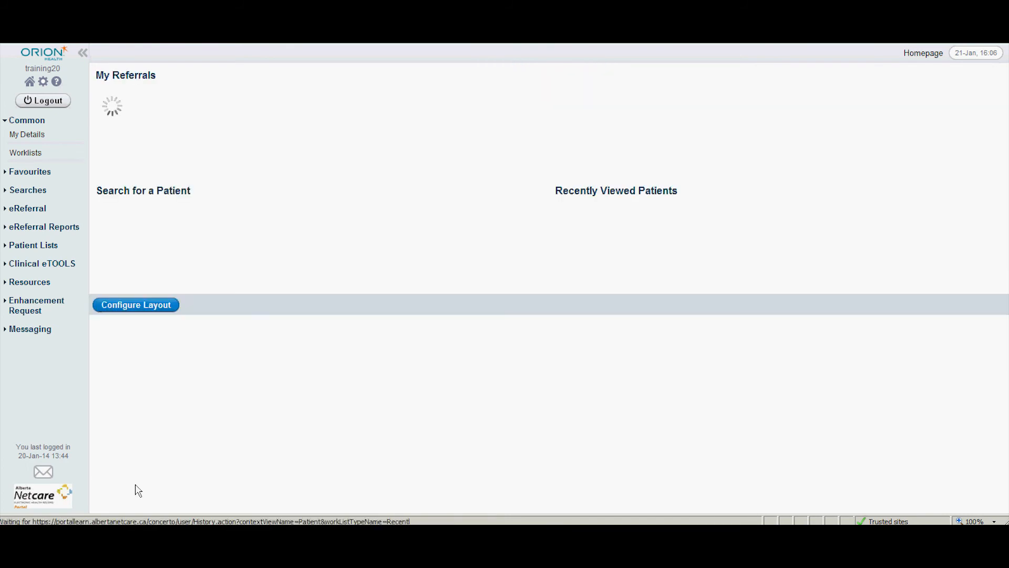